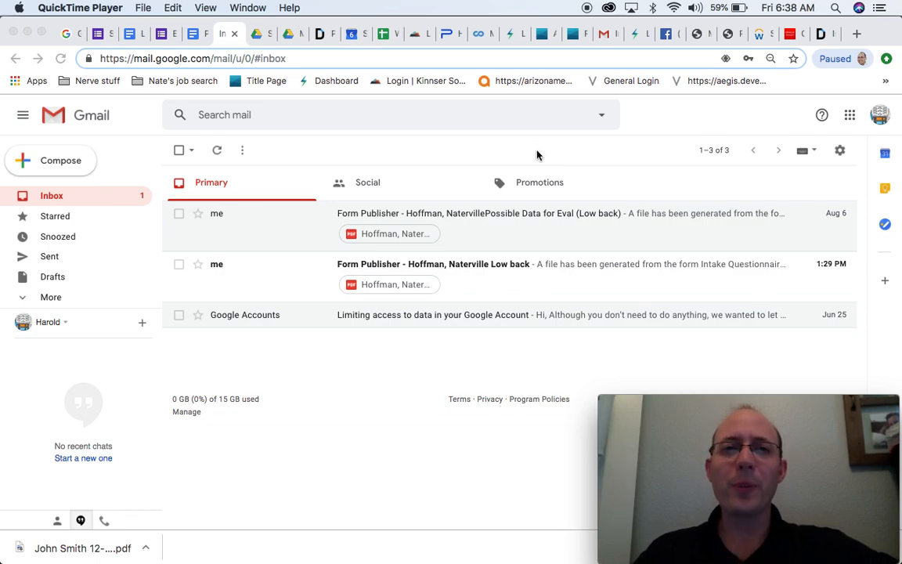
{"action": "mouse_move", "coordinate": [570, 249]}
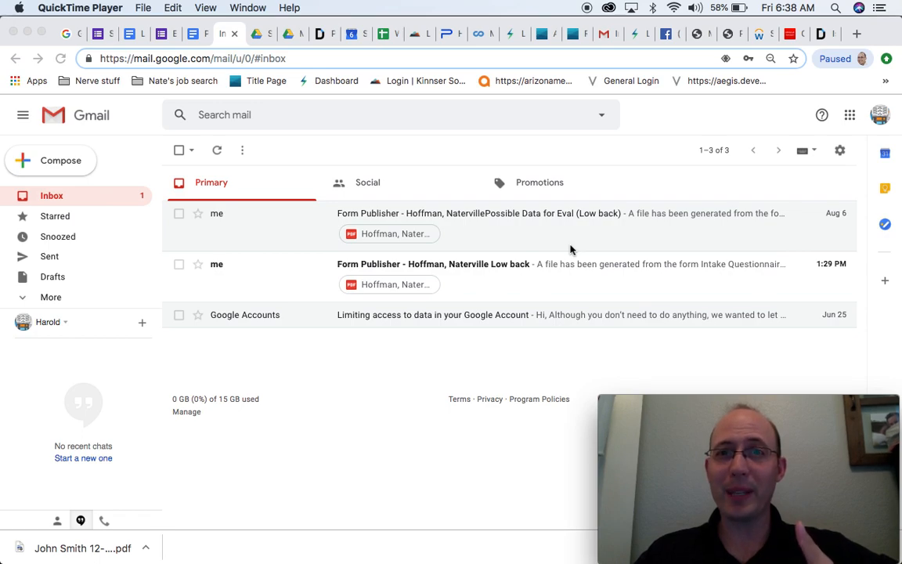
{"action": "mouse_move", "coordinate": [846, 110]}
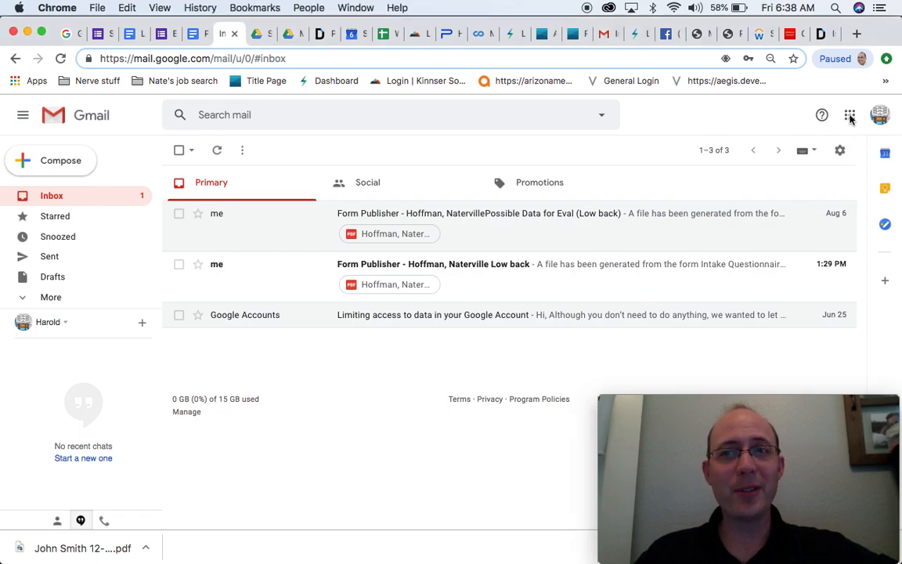
Step: Show the Google apps list from the Gmail inbox
{"action": "left_click", "coordinate": [850, 115]}
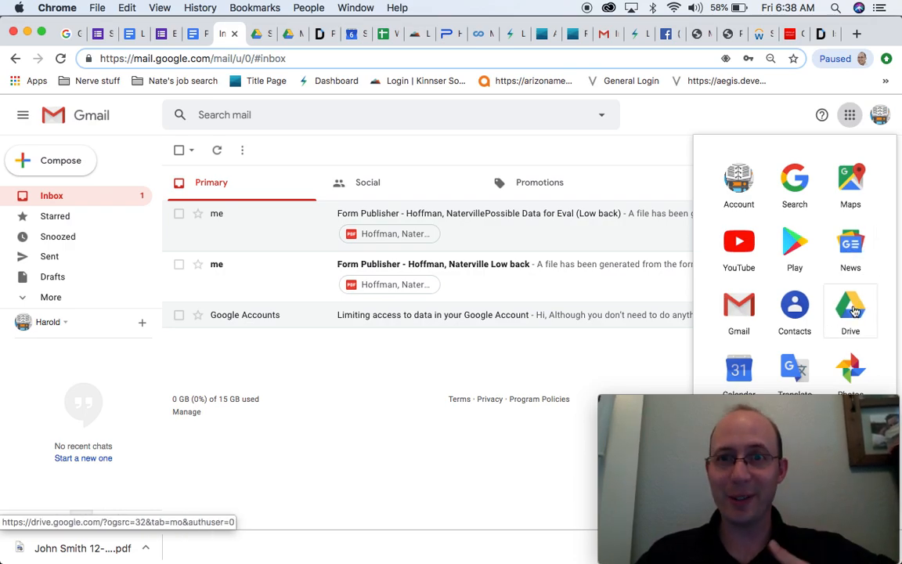
Step: Open Google Drive and expand the New menu to its More apps list
{"action": "left_click", "coordinate": [851, 305]}
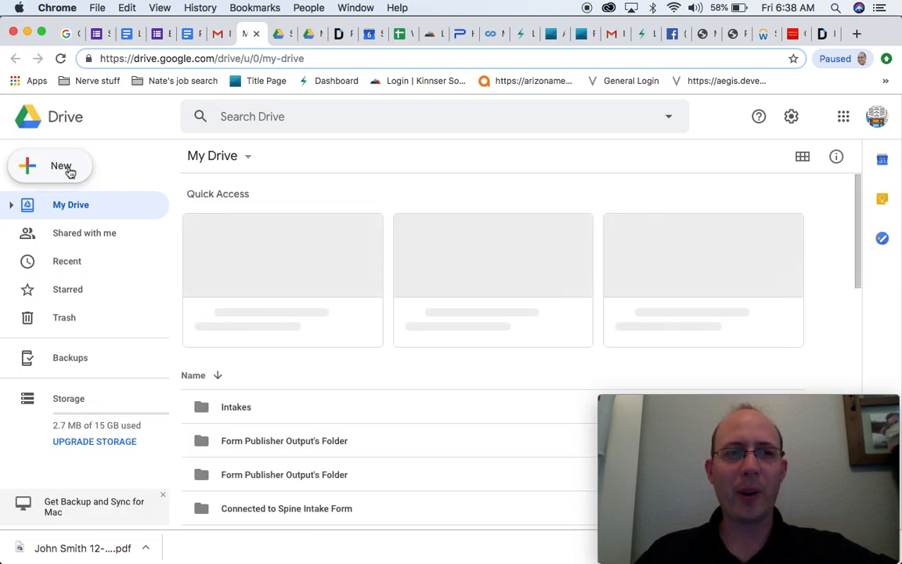
{"action": "left_click", "coordinate": [50, 166]}
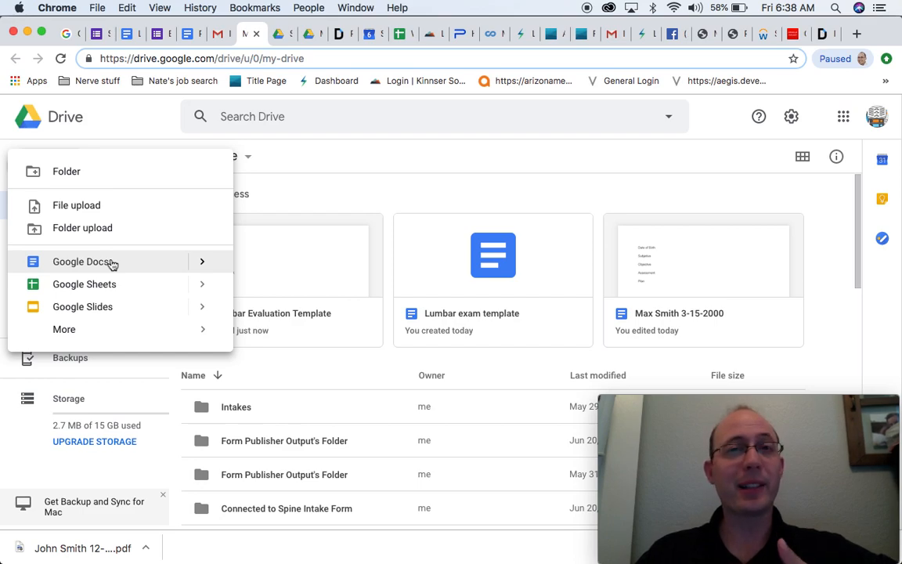
{"action": "mouse_move", "coordinate": [83, 284]}
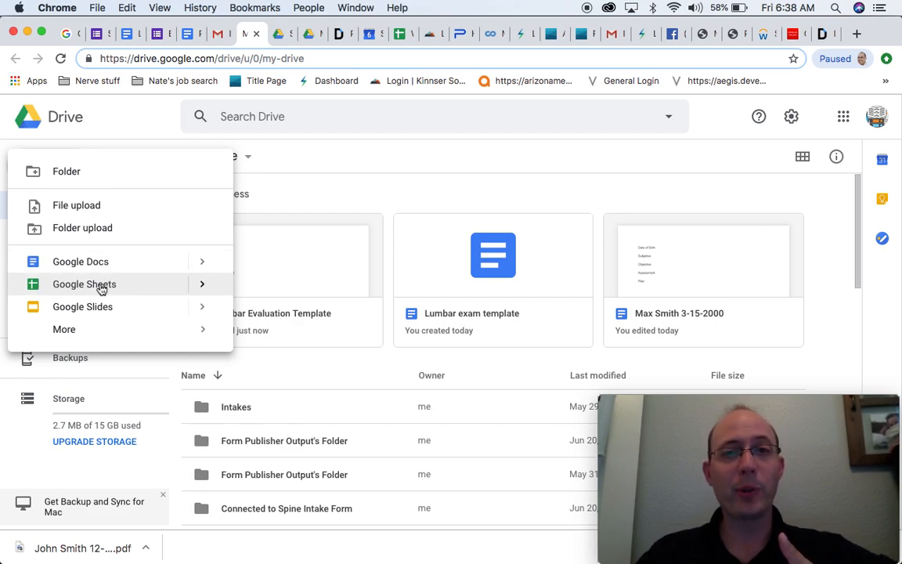
{"action": "mouse_move", "coordinate": [82, 306]}
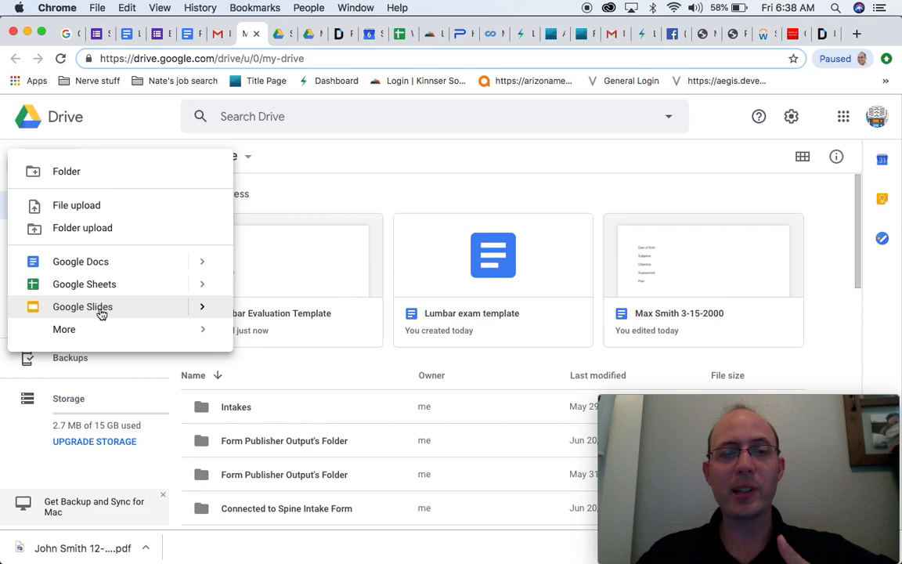
{"action": "left_click", "coordinate": [64, 329]}
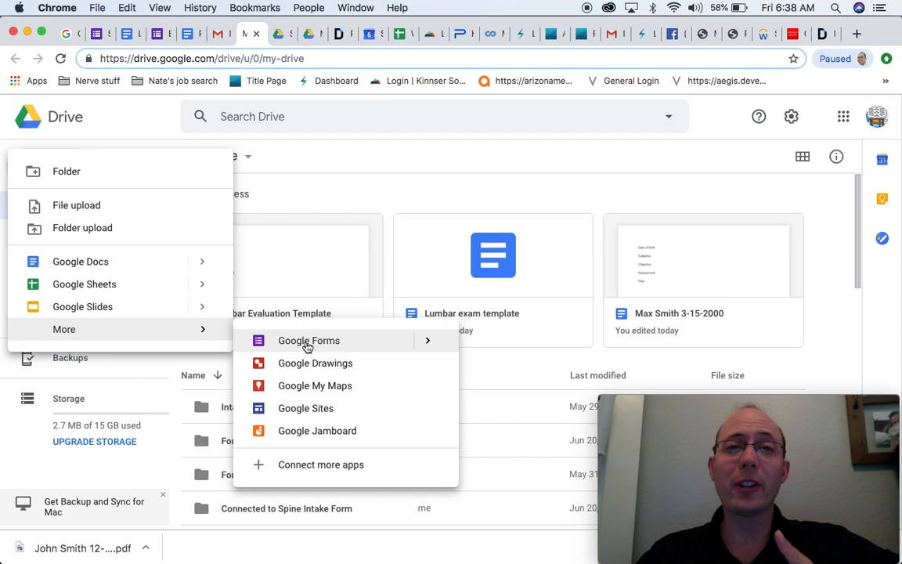
{"action": "mouse_move", "coordinate": [331, 347]}
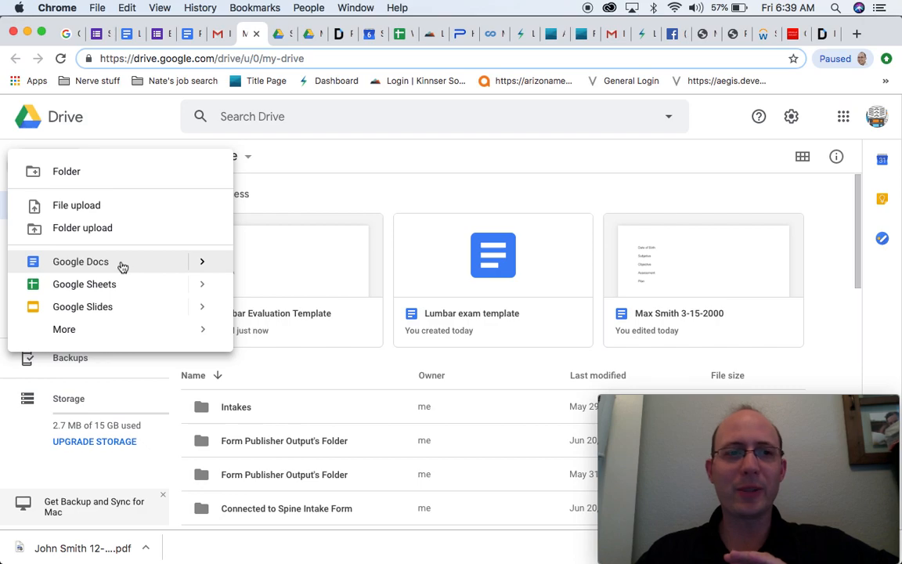
Step: Create a blank Google Doc titled 'Lumbar Evaluation Template' and begin typing 'Subjective'
{"action": "left_click", "coordinate": [80, 261]}
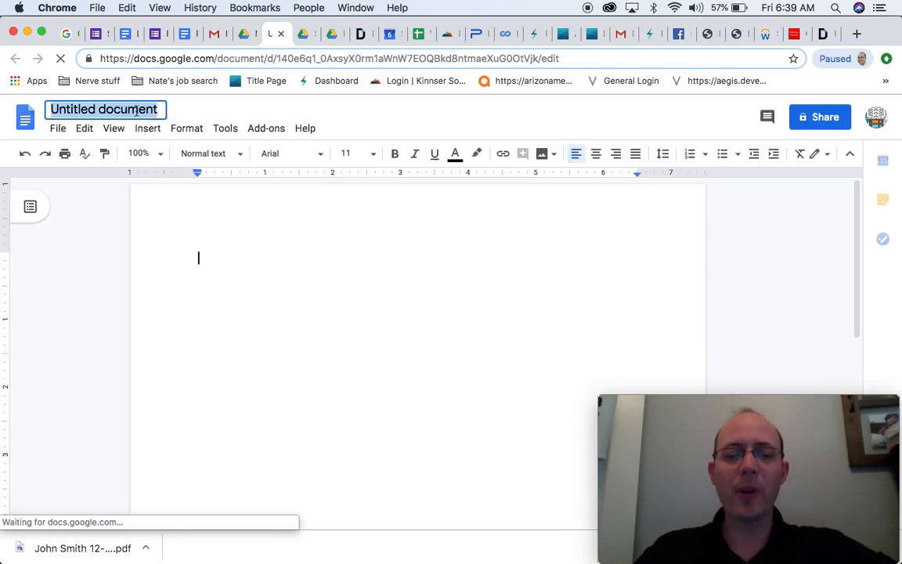
{"action": "type", "text": "Lumbar"}
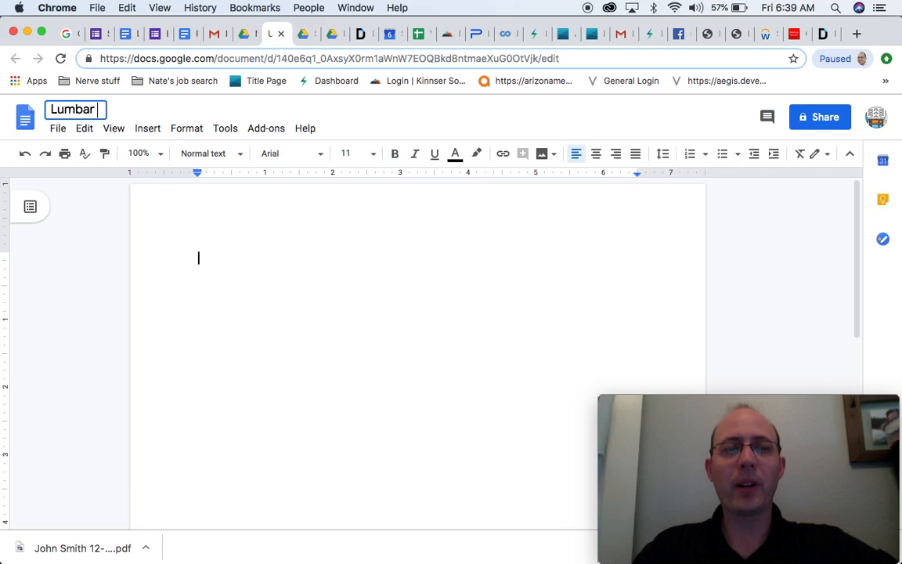
{"action": "type", "text": "Evaluation"}
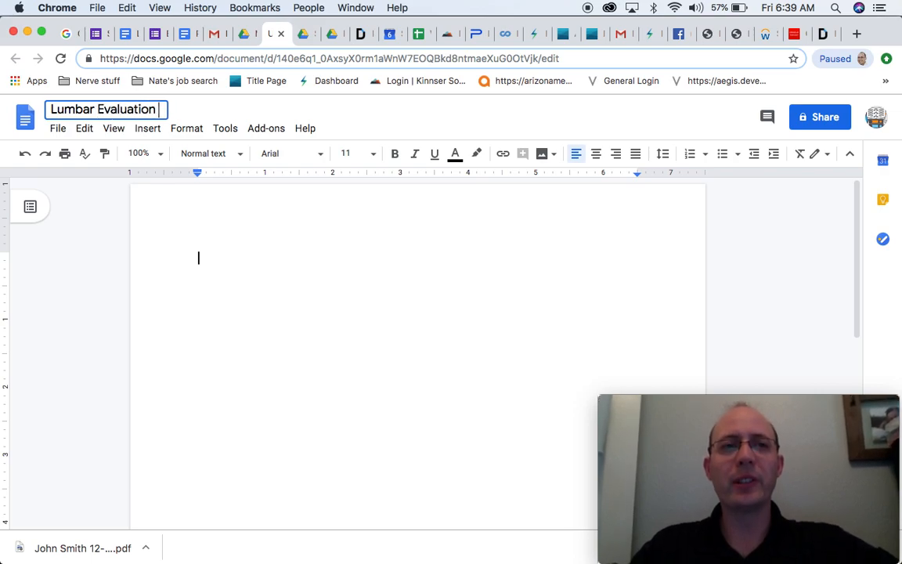
{"action": "type", "text": "Template"}
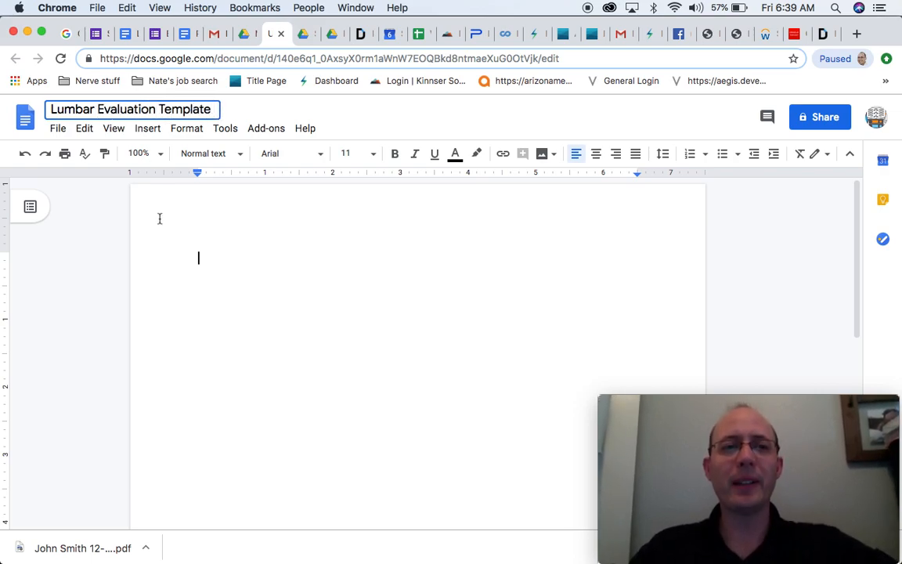
{"action": "type", "text": "Subjective"}
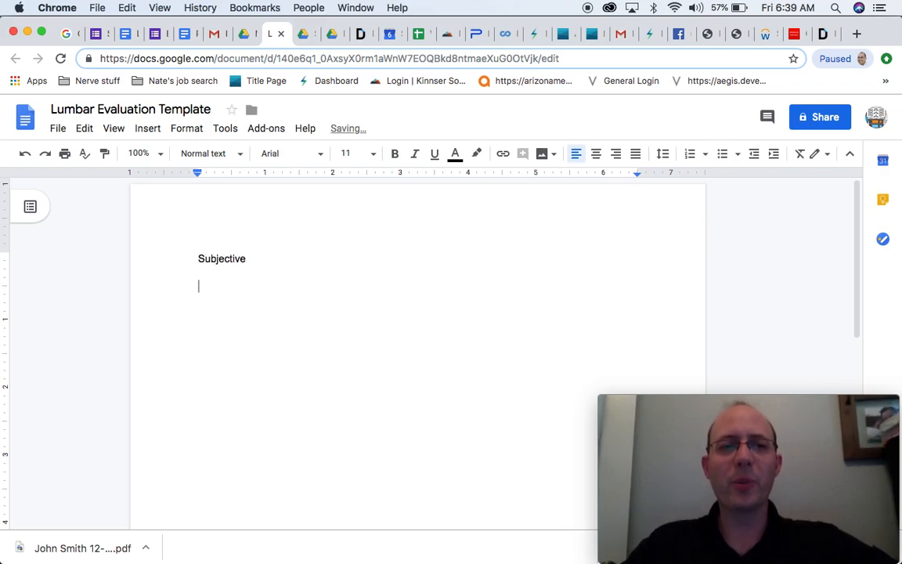
Step: Add the lines 'Objective', 'Plan' and 'Assessment' below 'Subjective'
{"action": "type", "text": "Objective"}
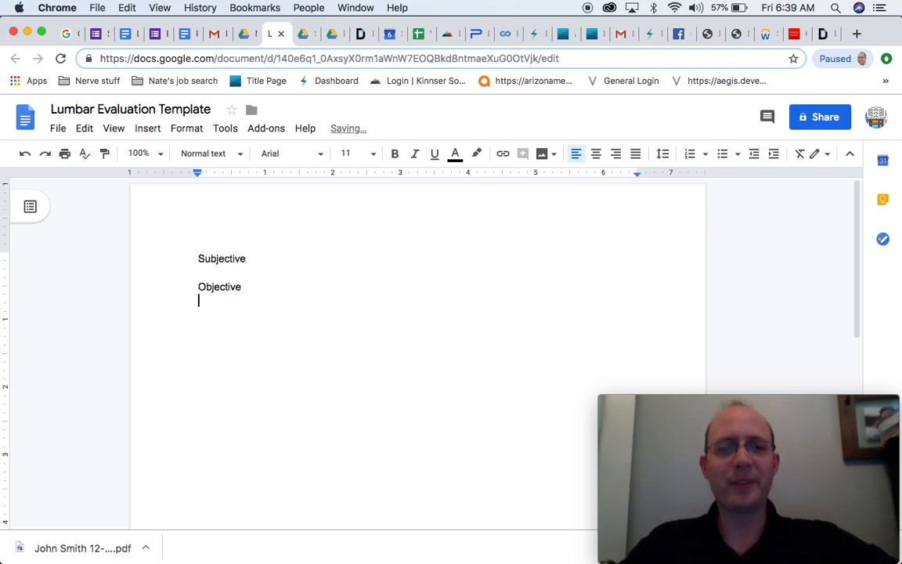
{"action": "type", "text": "Plan"}
{"action": "type", "text": "Ass"}
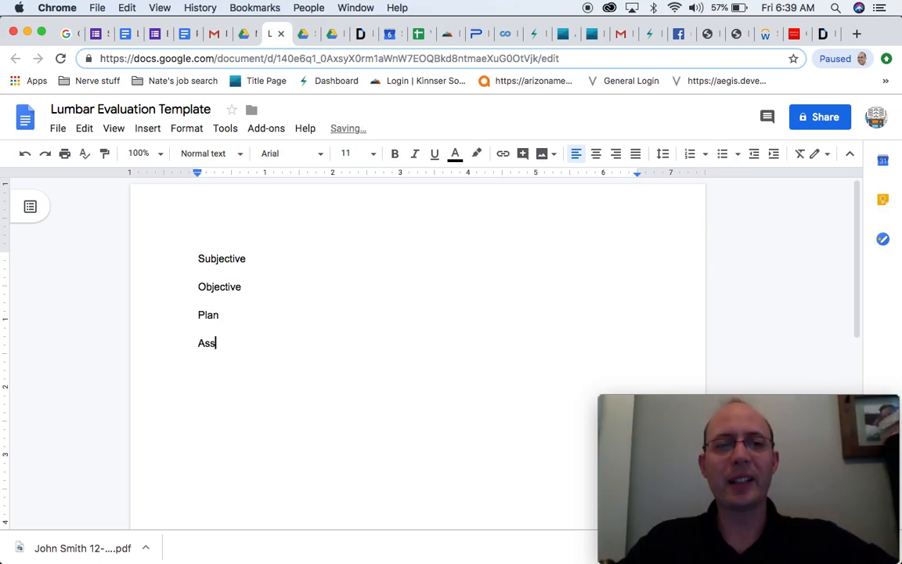
{"action": "type", "text": "essment"}
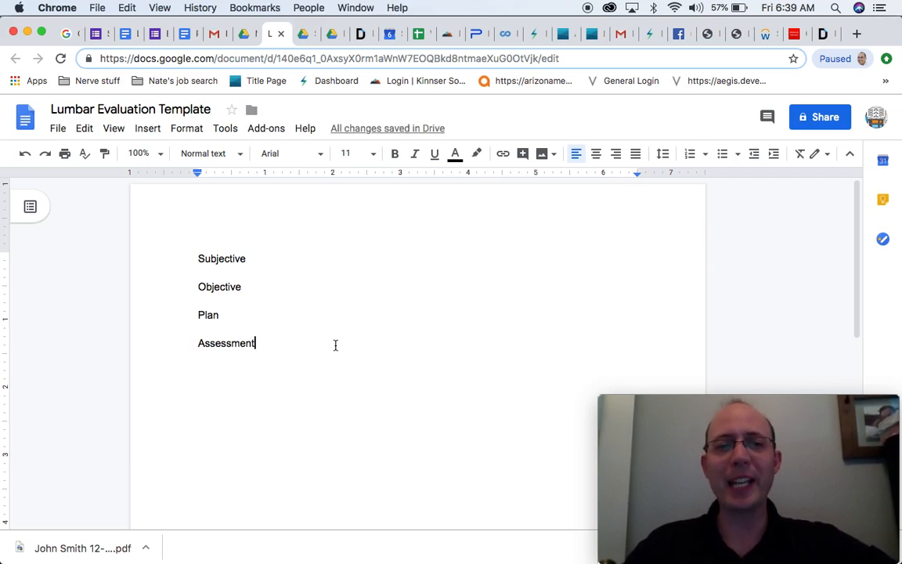
{"action": "mouse_move", "coordinate": [321, 296]}
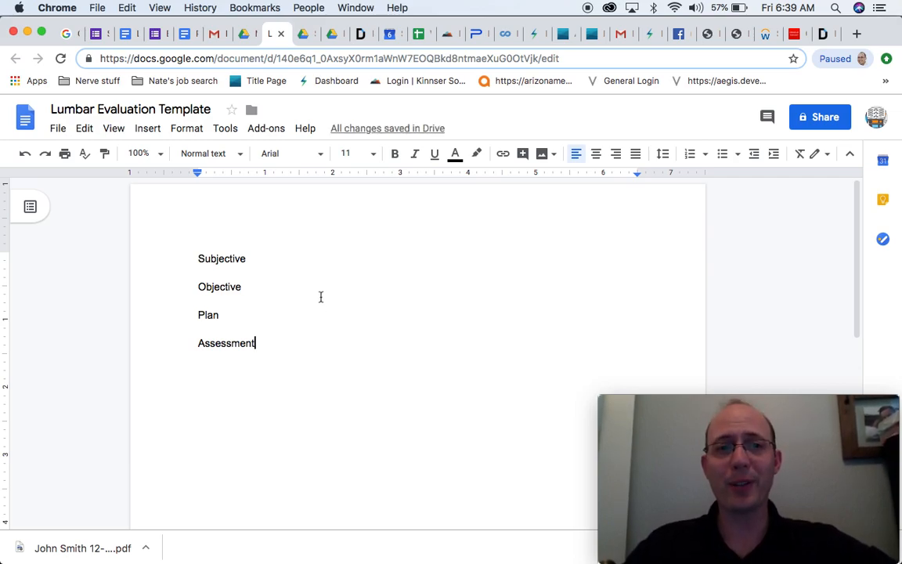
{"action": "mouse_move", "coordinate": [246, 459]}
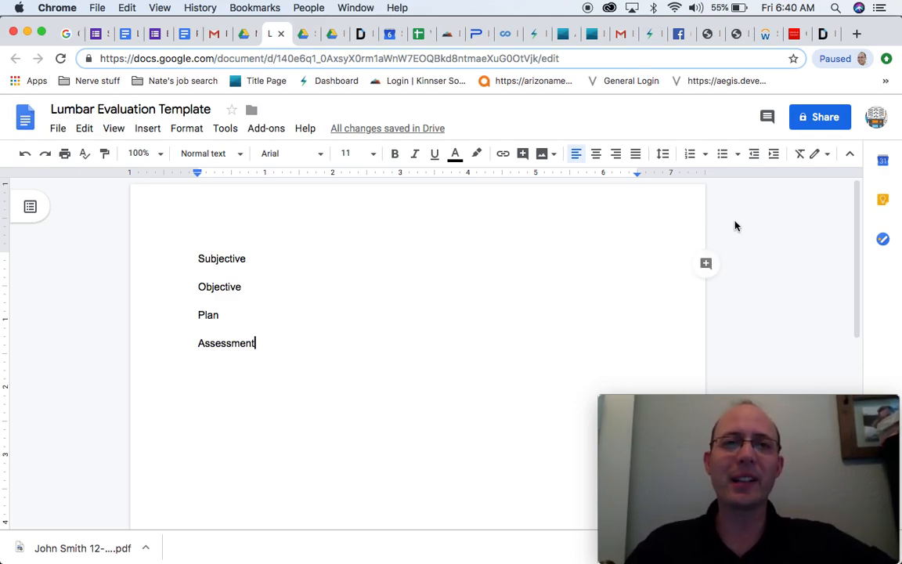
{"action": "mouse_move", "coordinate": [412, 248]}
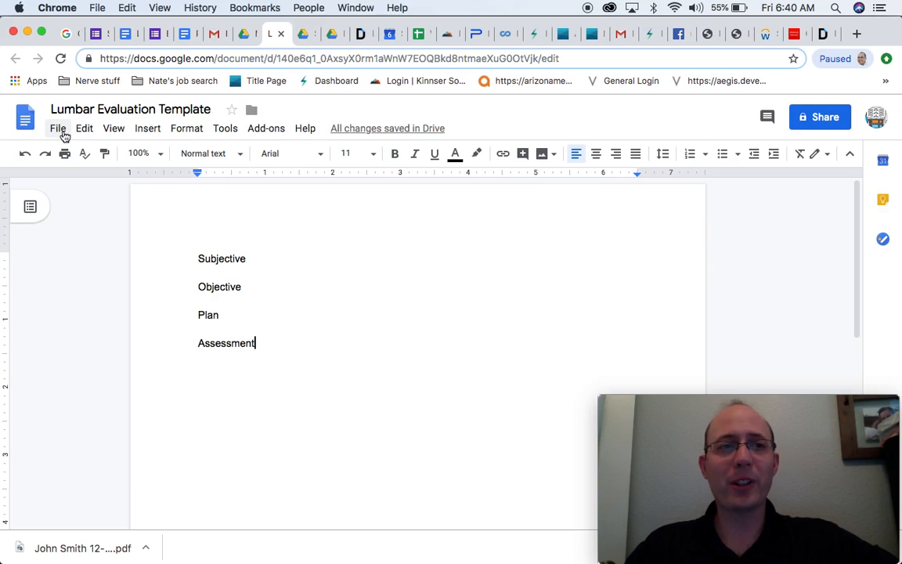
Step: Make a copy of the template named 'John Smith 12-19-2000 Eval 8-9-2019'
{"action": "left_click", "coordinate": [57, 128]}
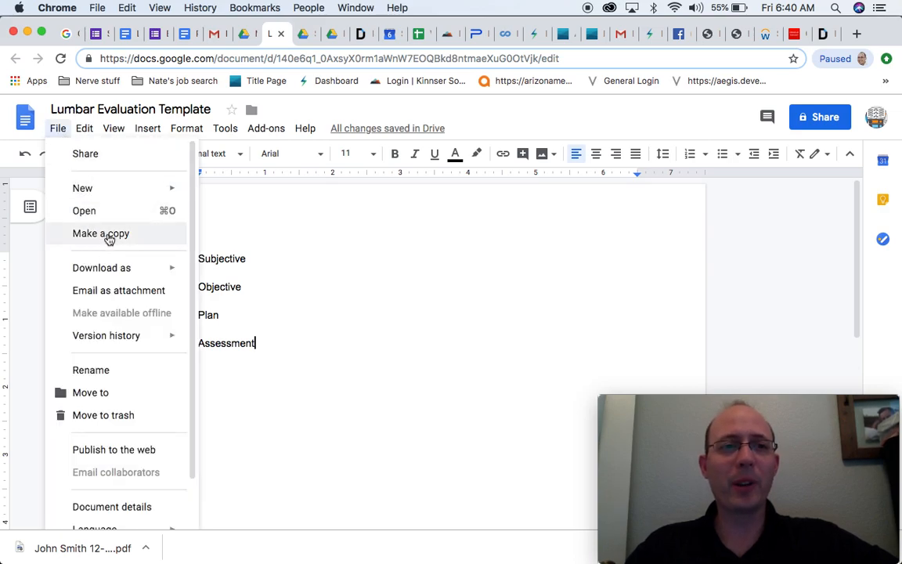
{"action": "left_click", "coordinate": [100, 234]}
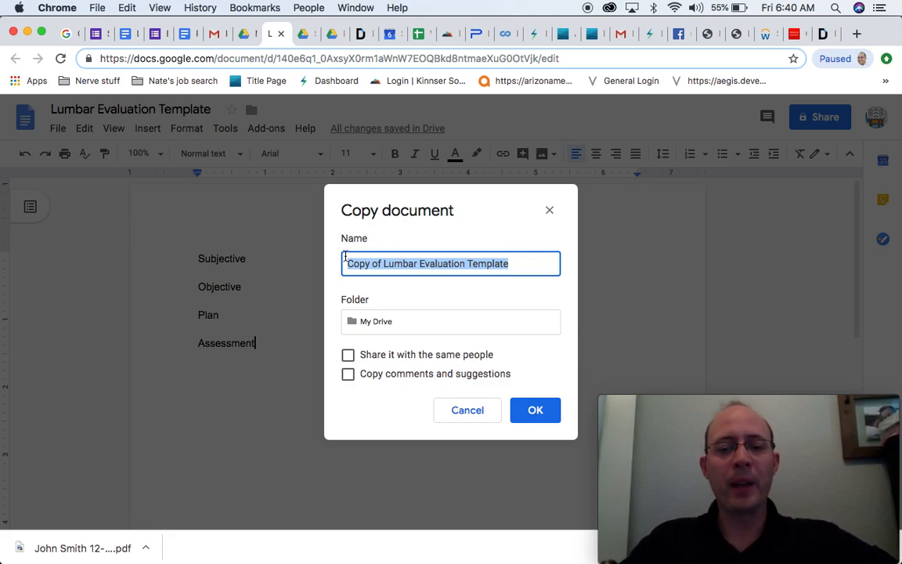
{"action": "type", "text": "John"}
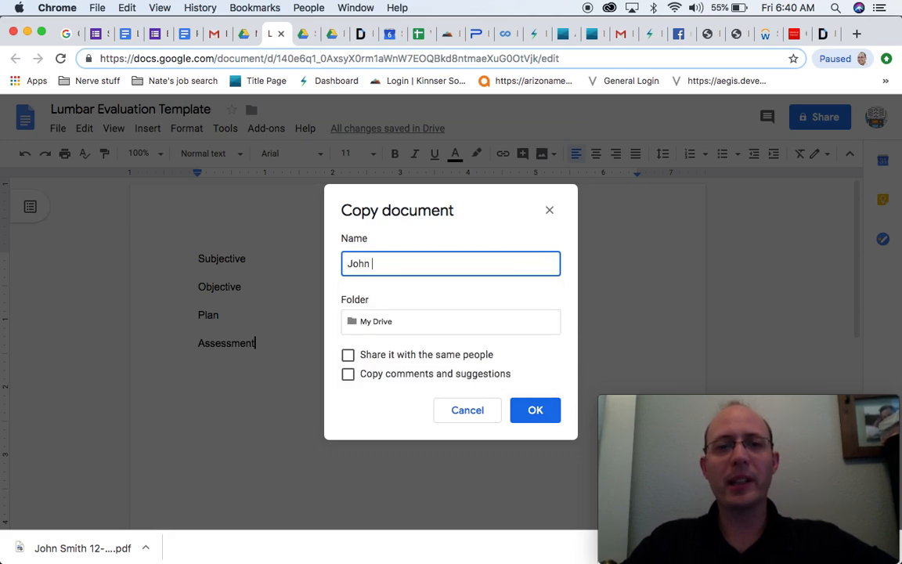
{"action": "type", "text": "Smith"}
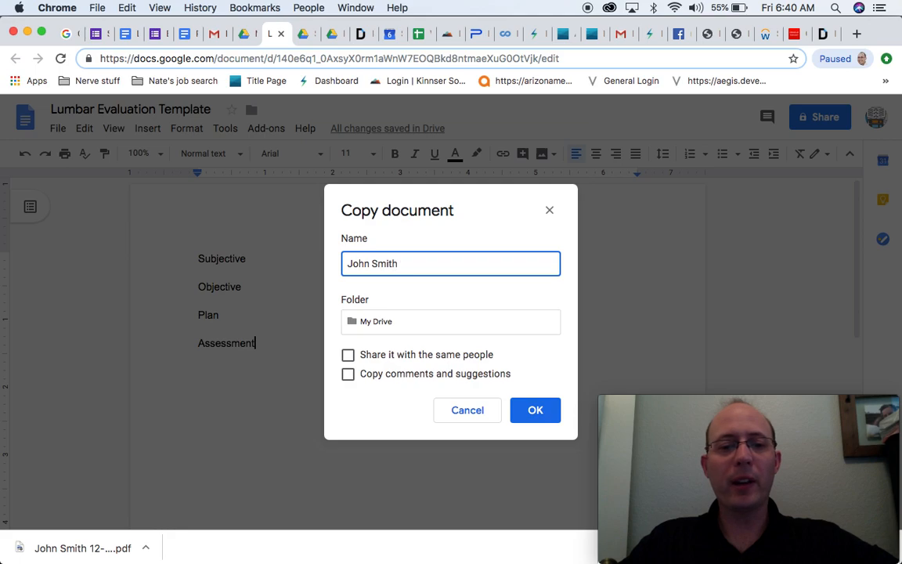
{"action": "type", "text": "12-19-"}
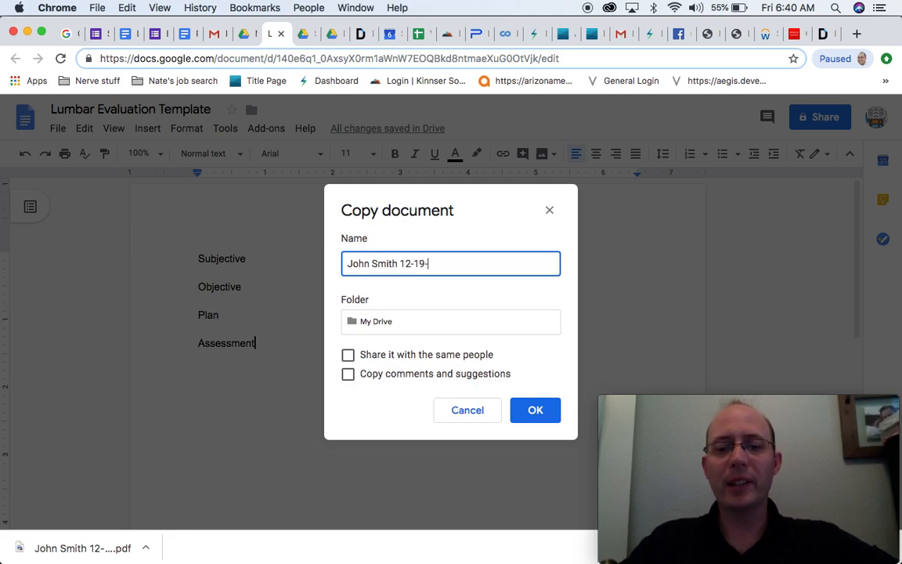
{"action": "type", "text": "2000"}
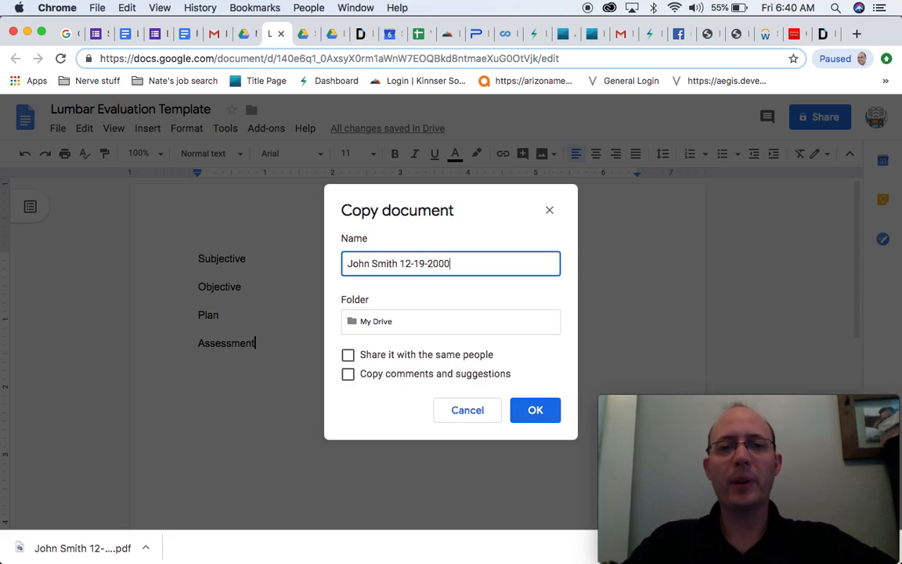
{"action": "type", "text": ". E"}
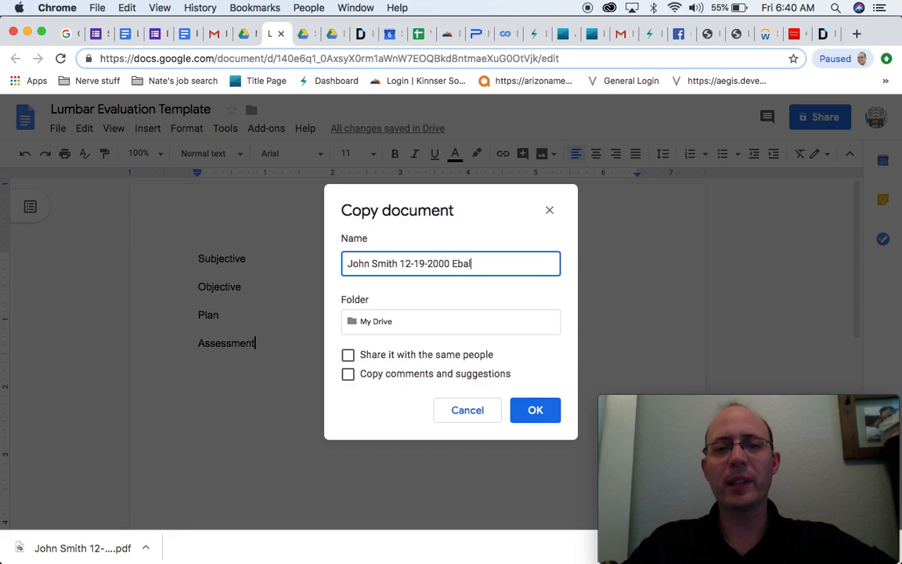
{"action": "type", "text": "Eval"}
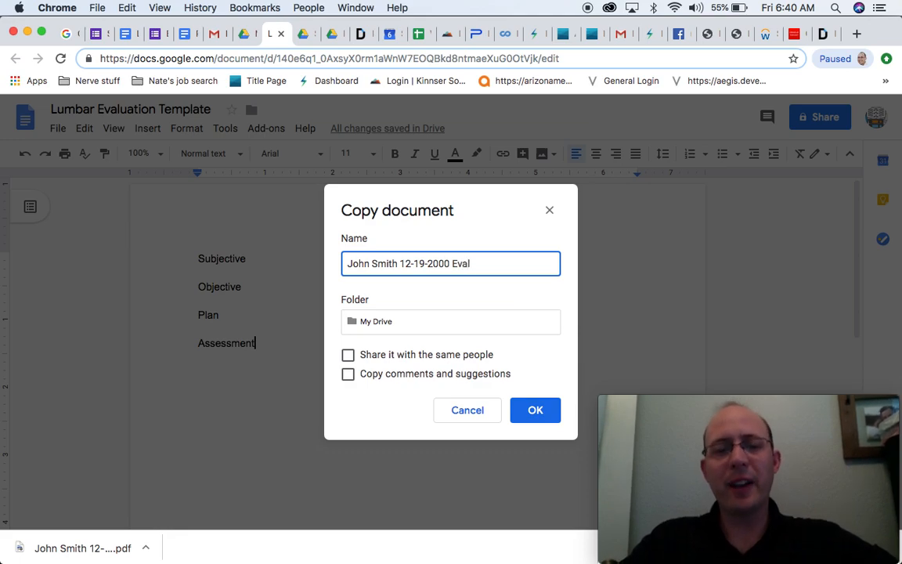
{"action": "type", "text": "8"}
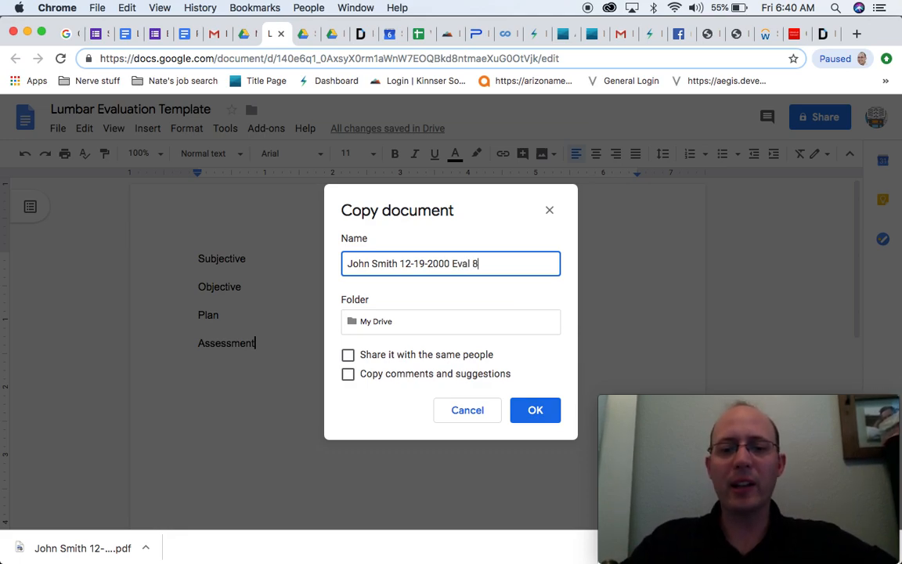
{"action": "type", "text": "-9-"}
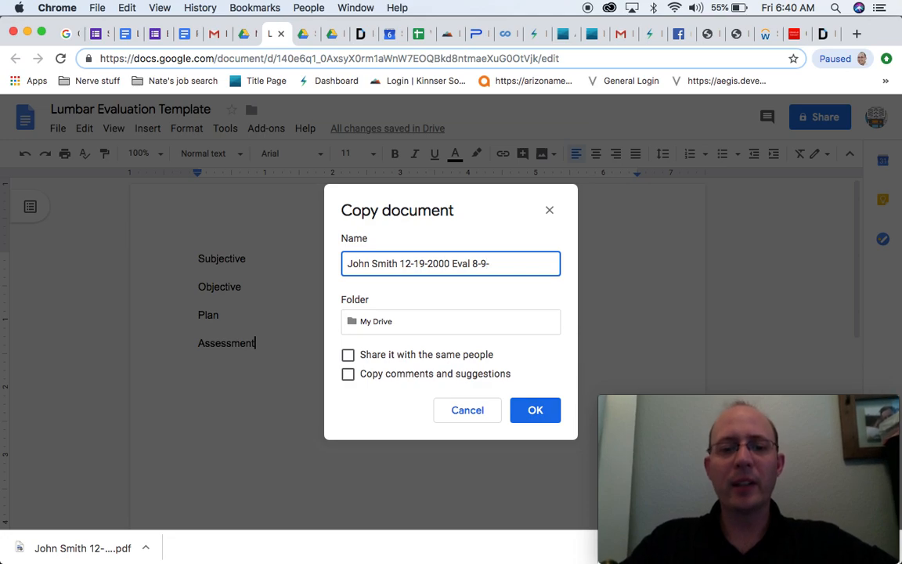
{"action": "type", "text": "2019"}
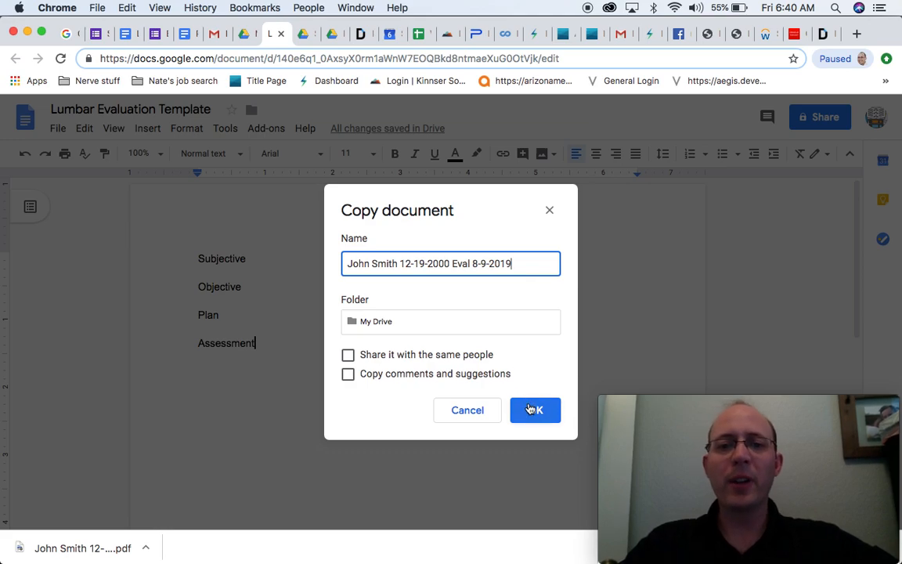
{"action": "left_click", "coordinate": [535, 409]}
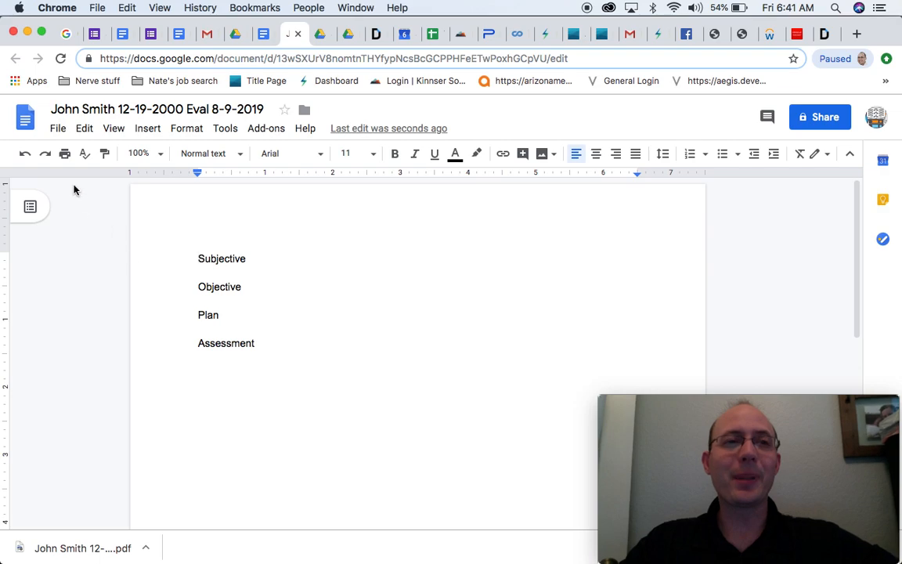
Step: Open the Print panel for the John Smith eval from the File menu
{"action": "left_click", "coordinate": [58, 128]}
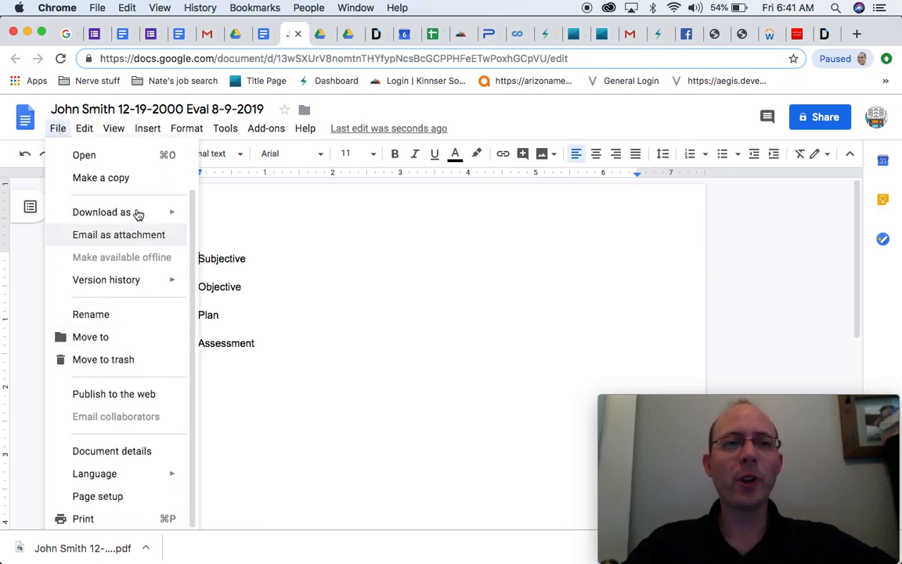
{"action": "mouse_move", "coordinate": [101, 212]}
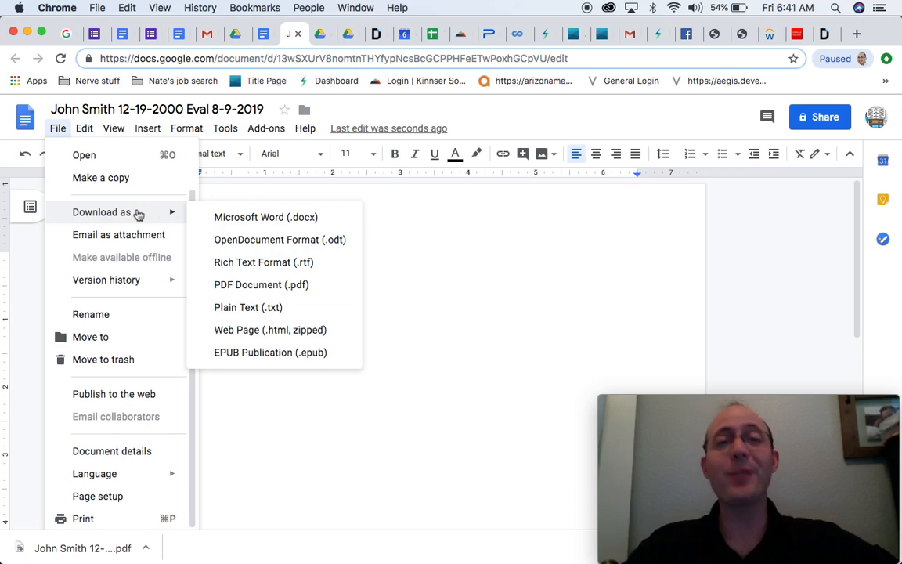
{"action": "mouse_move", "coordinate": [147, 383]}
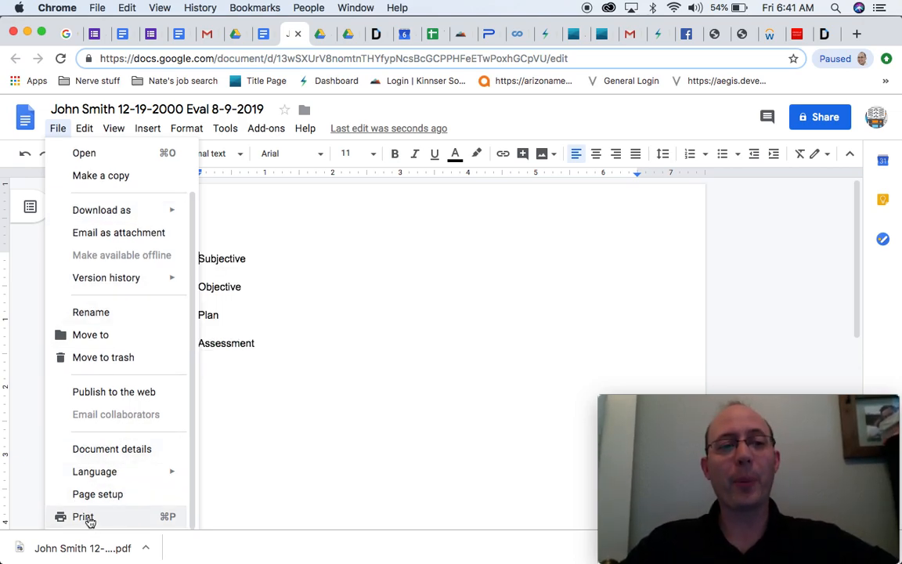
{"action": "left_click", "coordinate": [82, 516]}
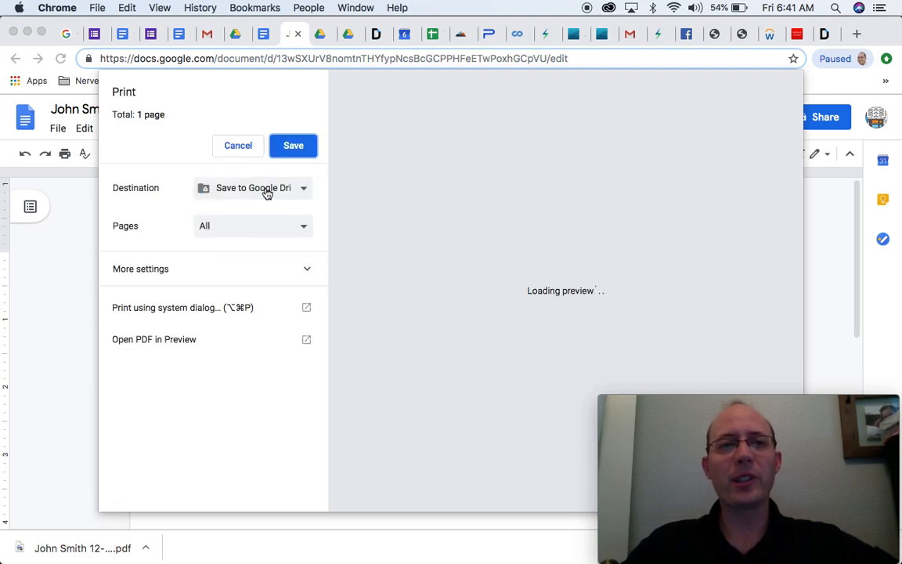
Step: Save the John Smith eval as a PDF to Google Drive
{"action": "left_click", "coordinate": [252, 187]}
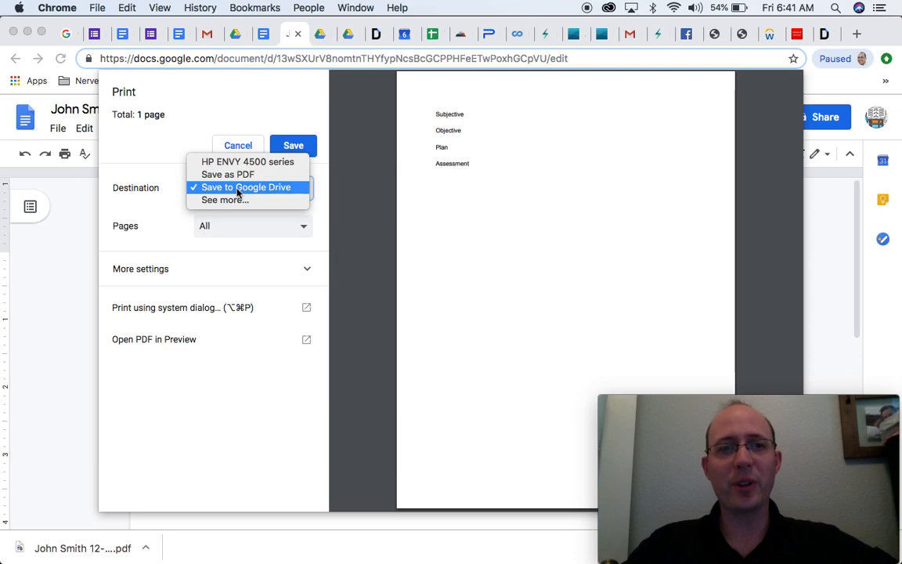
{"action": "left_click", "coordinate": [247, 186]}
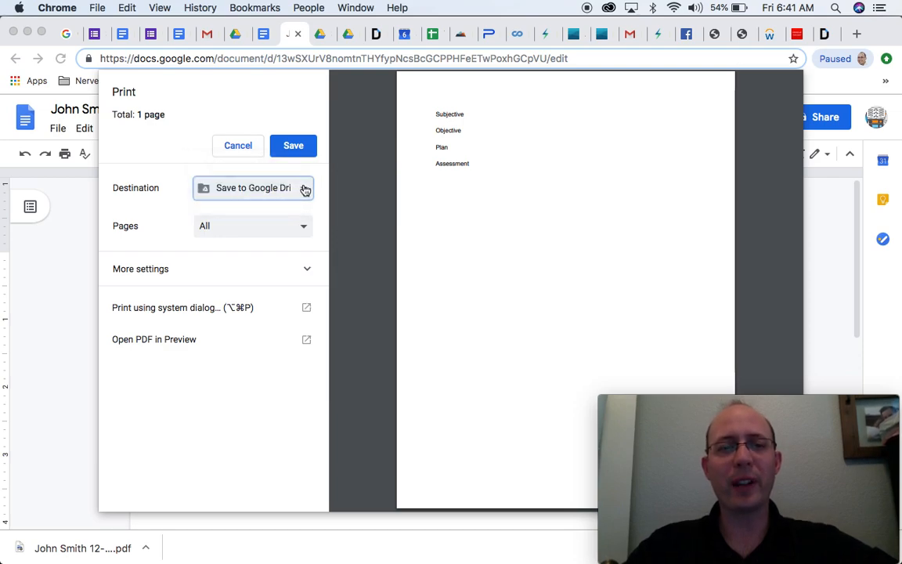
{"action": "left_click", "coordinate": [293, 145]}
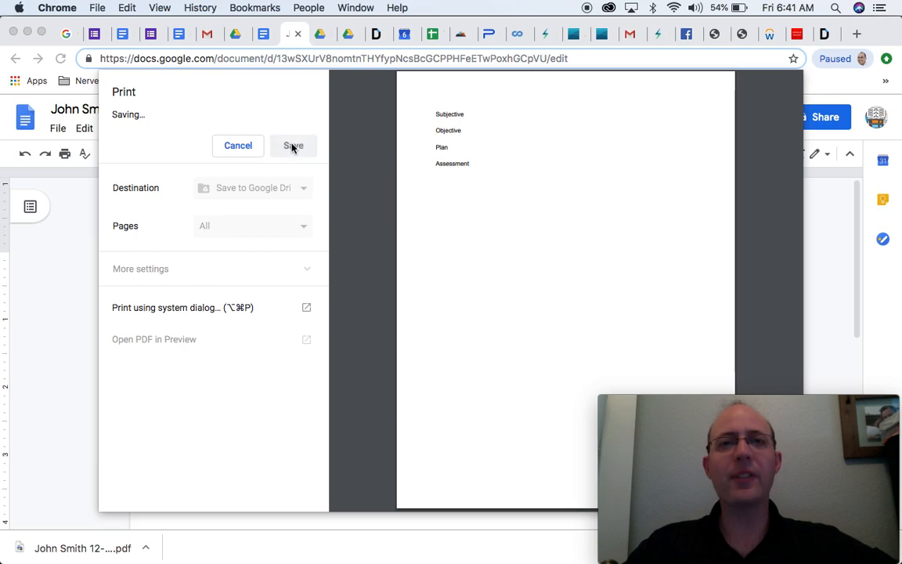
{"action": "left_click", "coordinate": [237, 145]}
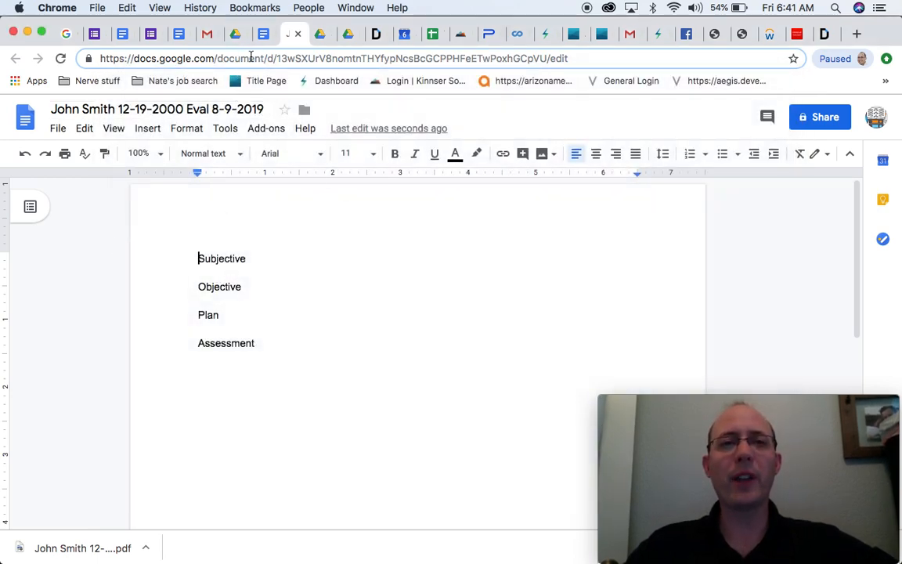
{"action": "left_click", "coordinate": [237, 33]}
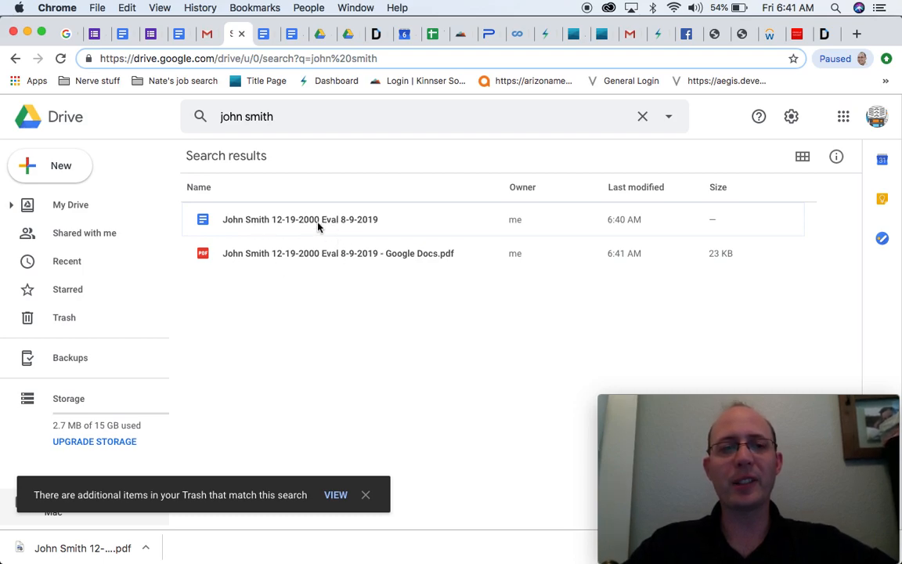
{"action": "mouse_move", "coordinate": [255, 262]}
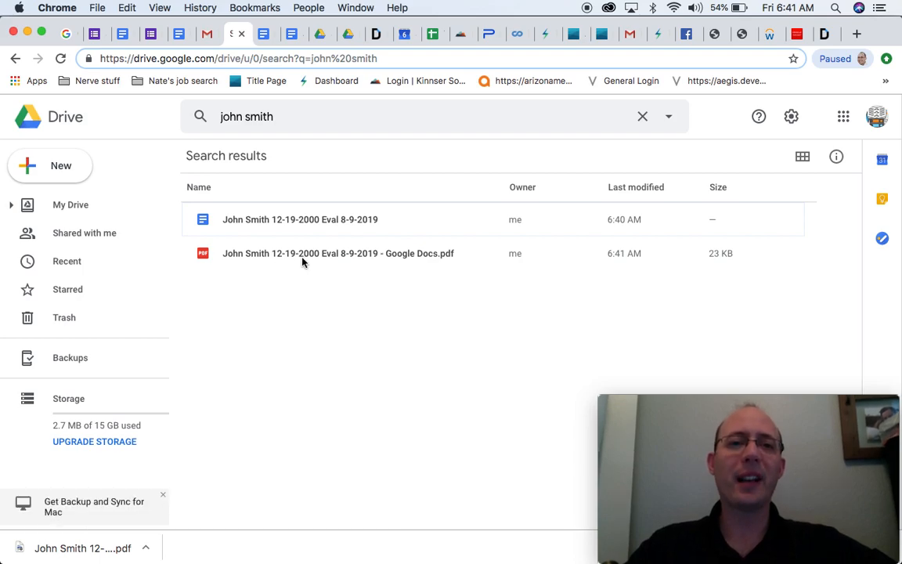
{"action": "mouse_move", "coordinate": [665, 252]}
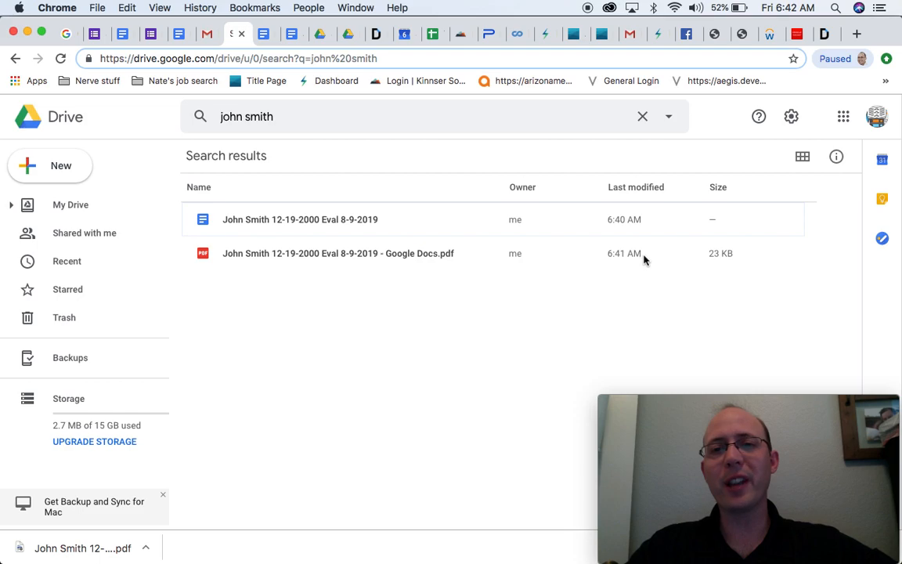
{"action": "mouse_move", "coordinate": [625, 253]}
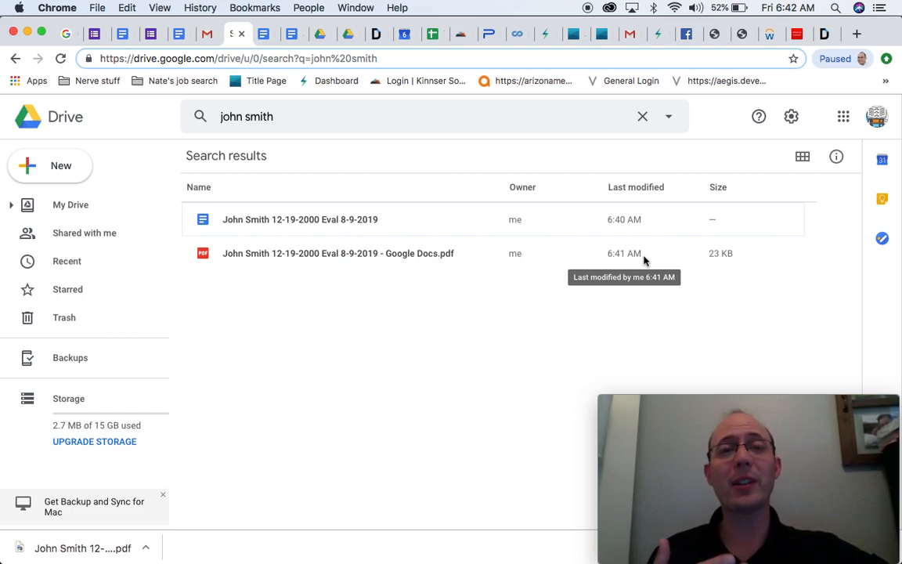
{"action": "mouse_move", "coordinate": [337, 227]}
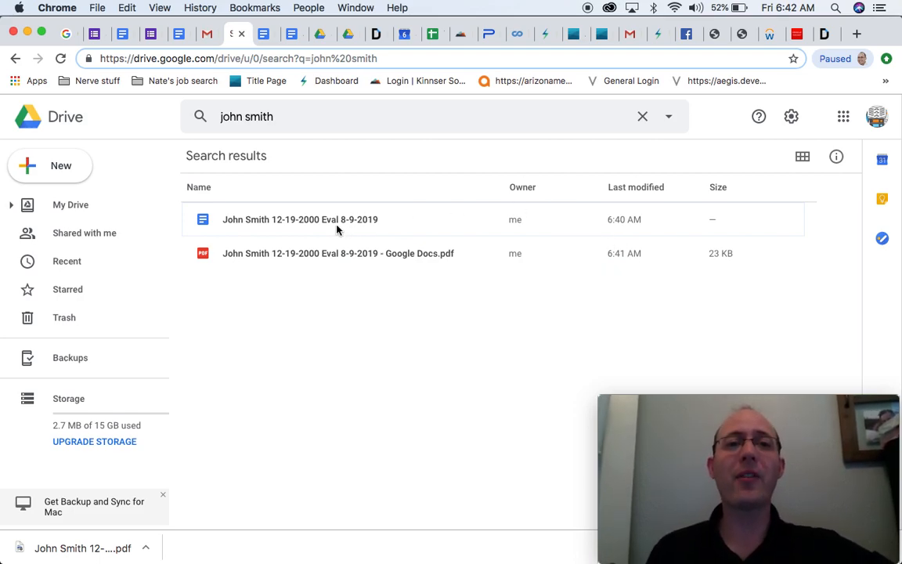
{"action": "mouse_move", "coordinate": [269, 227]}
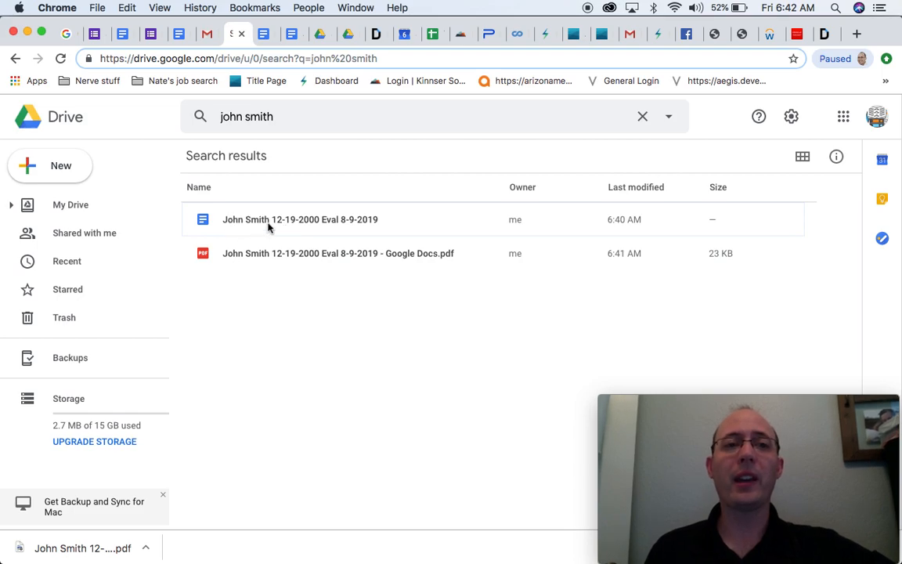
{"action": "mouse_move", "coordinate": [253, 225]}
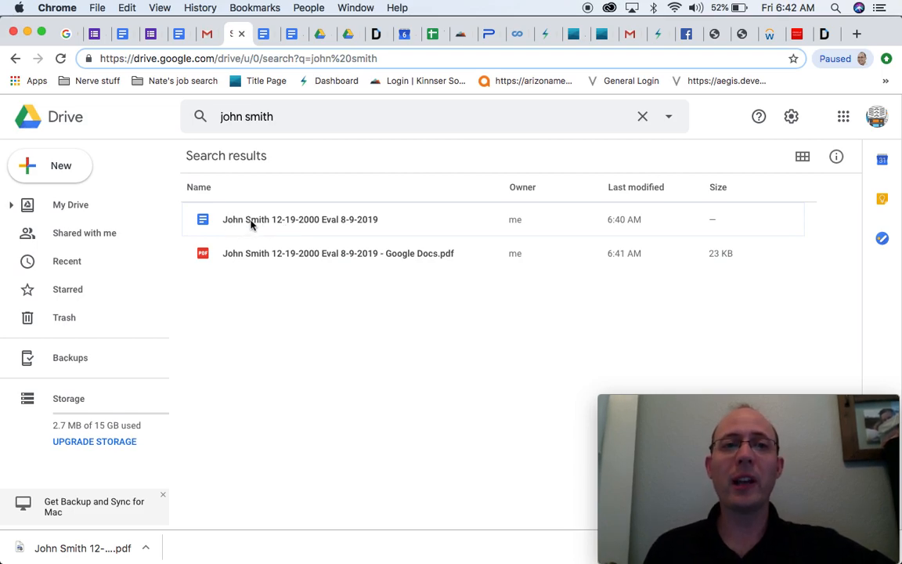